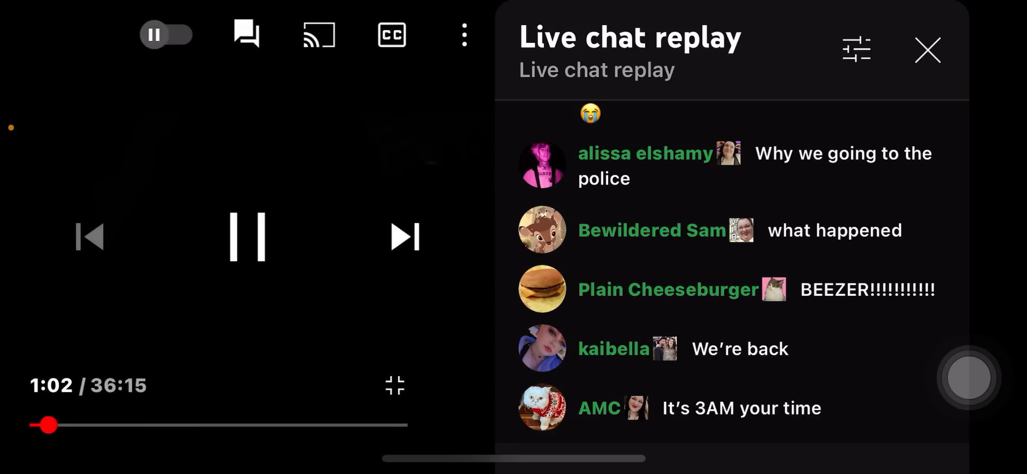
Step: Alternate pausing and resuming the replay to read chat, ending paused near 1:49
{"action": "left_click", "coordinate": [247, 236]}
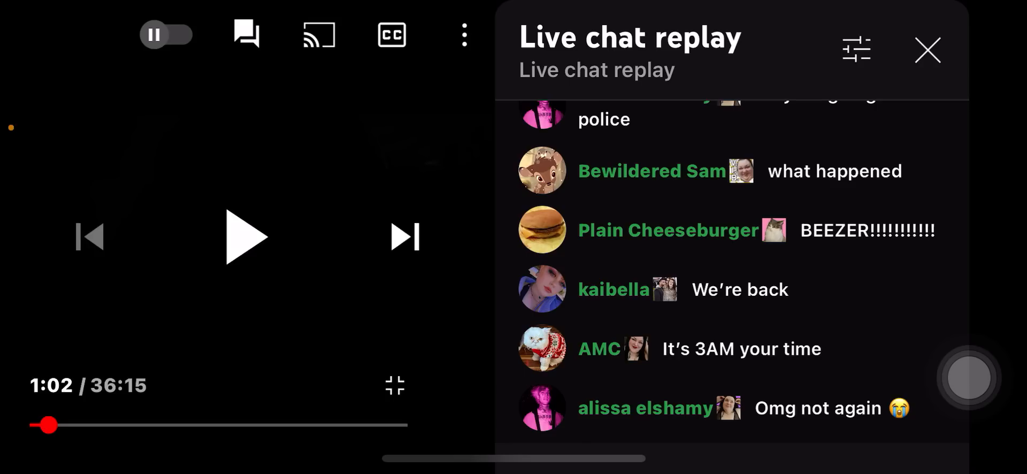
{"action": "left_click", "coordinate": [247, 237]}
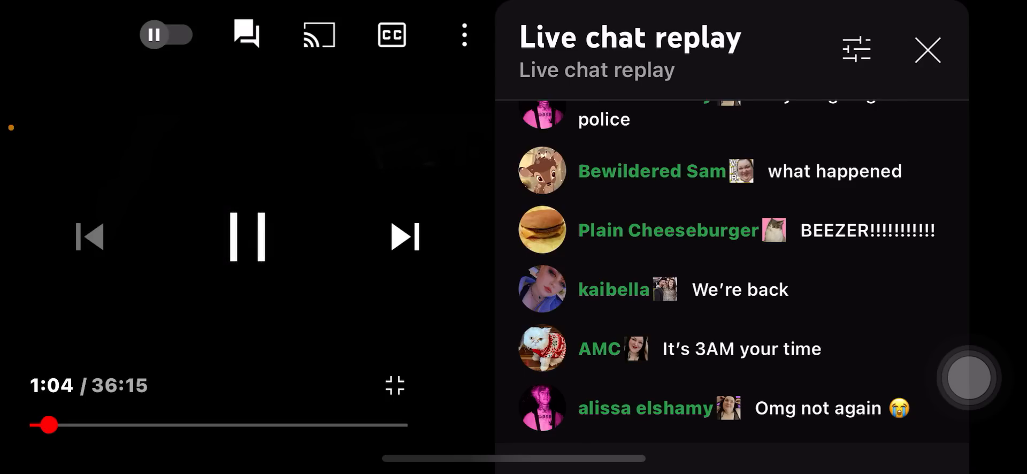
{"action": "left_click", "coordinate": [247, 238]}
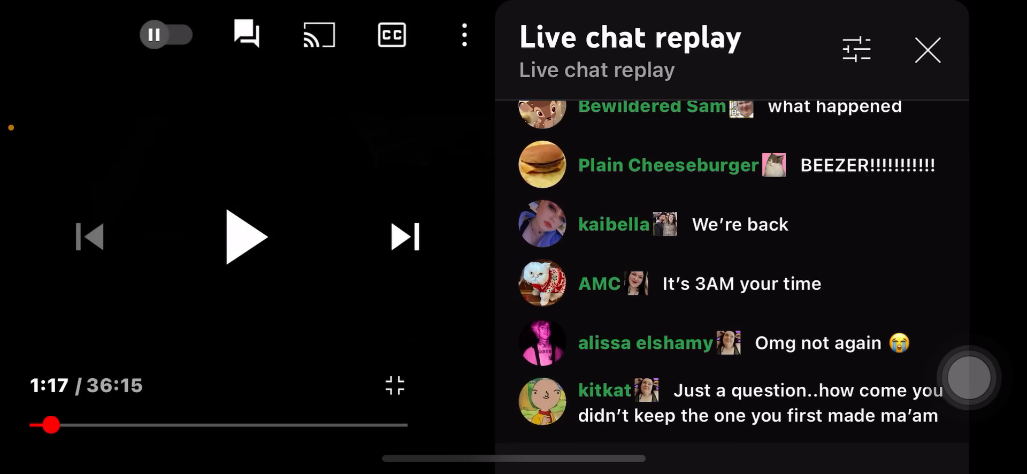
{"action": "left_click", "coordinate": [247, 237]}
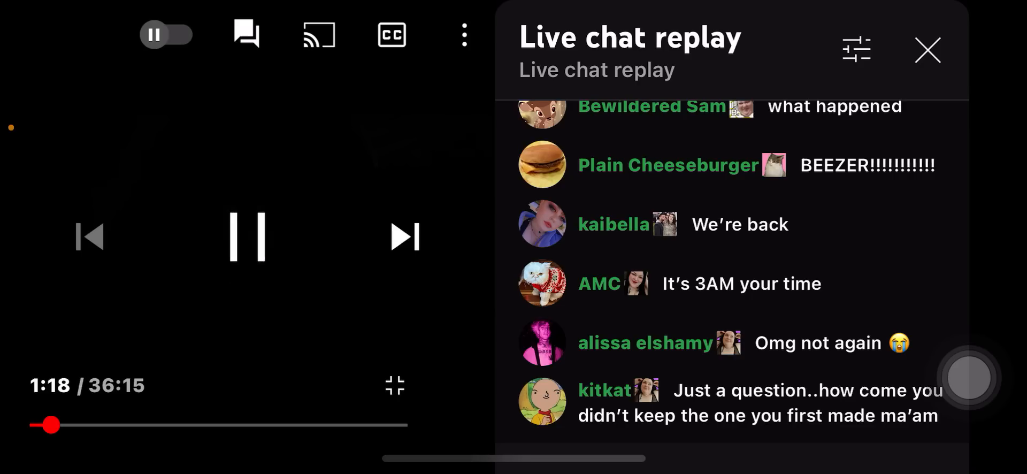
{"action": "left_click", "coordinate": [247, 237]}
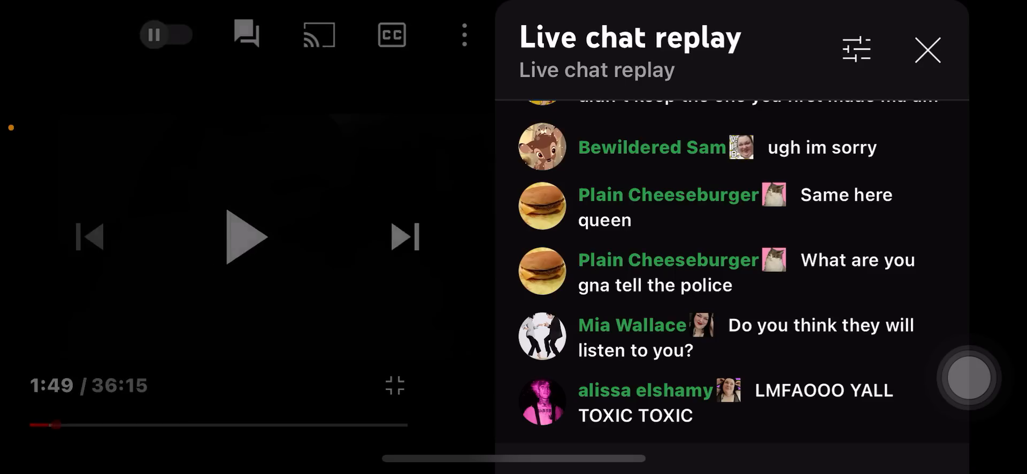
Step: Resume the replay after reading chat so it plays on toward 2:44
{"action": "left_click", "coordinate": [248, 236]}
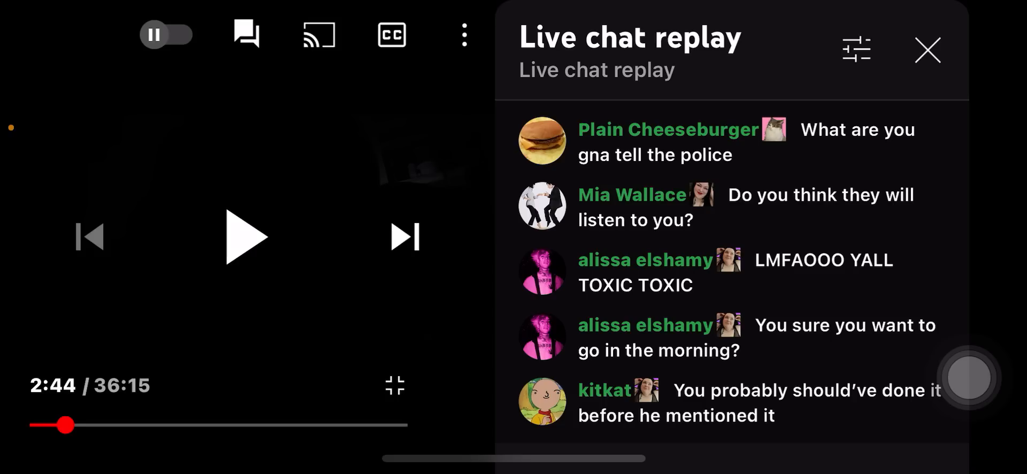
Step: Resume the replay, briefly toggling playback, and let it run on toward 5:10
{"action": "left_click", "coordinate": [247, 238]}
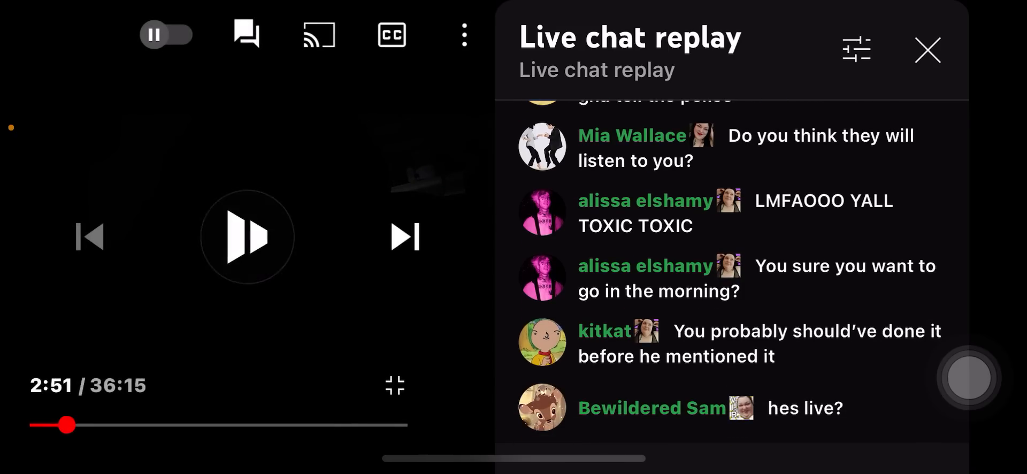
{"action": "left_click", "coordinate": [247, 236]}
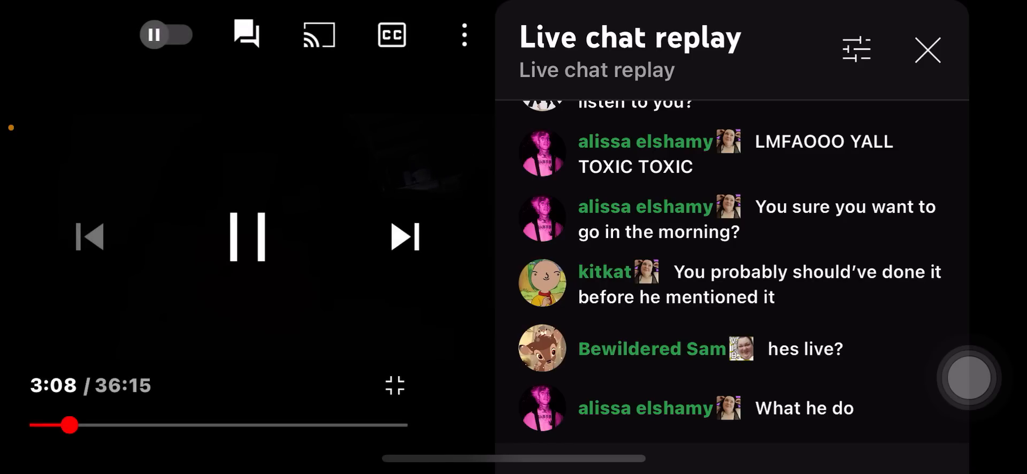
{"action": "left_click", "coordinate": [247, 237]}
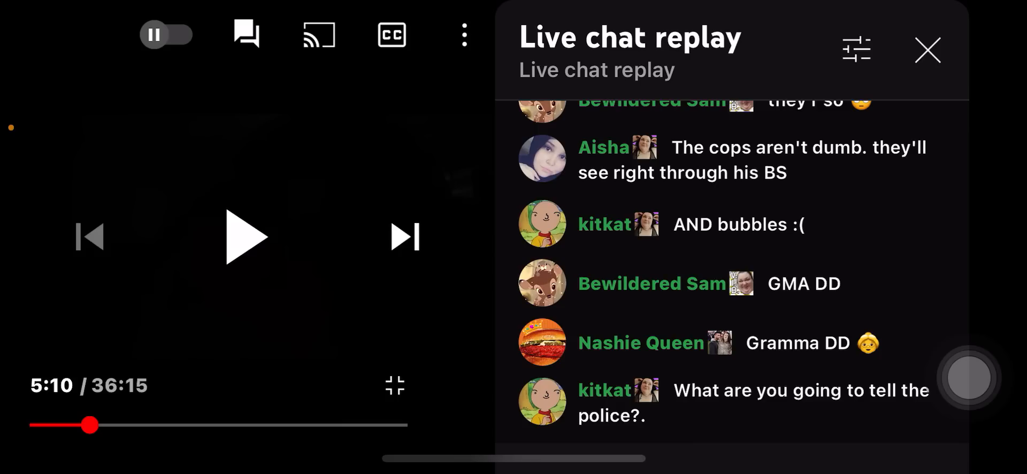
Step: Resume the replay so it advances toward 6:03 with newer chat messages
{"action": "left_click", "coordinate": [247, 237]}
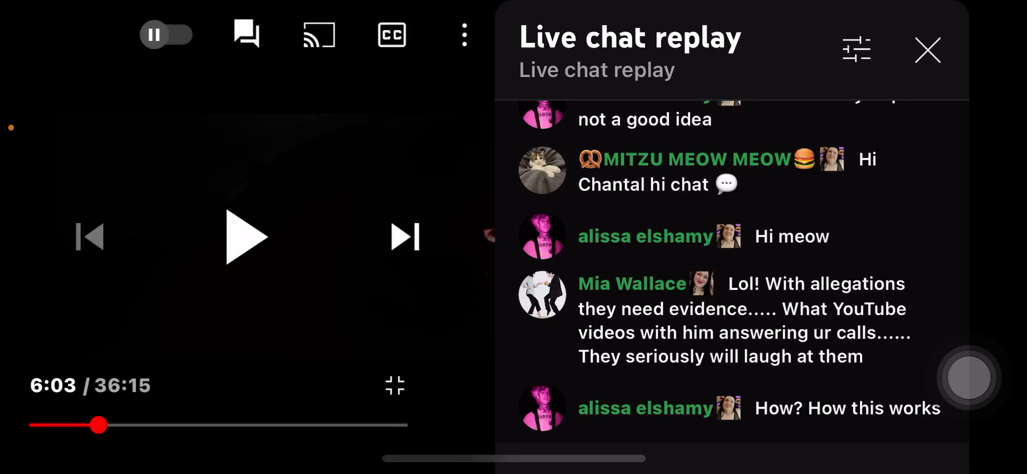
{"action": "scroll", "scroll_direction": "down", "scroll_amount": 3}
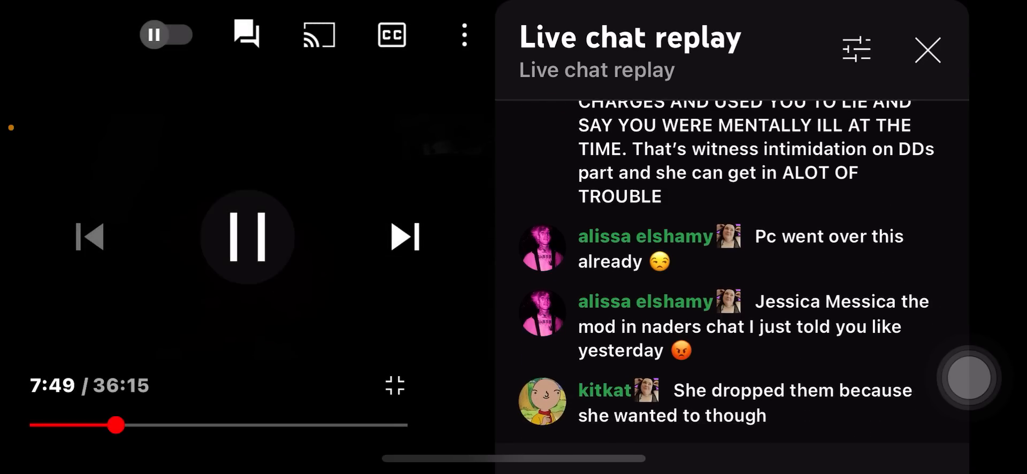
{"action": "left_click", "coordinate": [247, 237]}
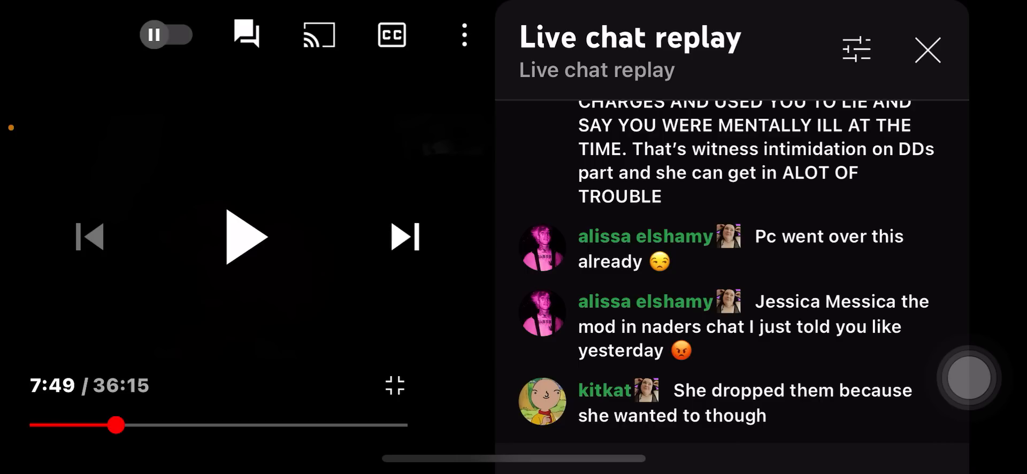
Step: Resume the replay past 7:49 so newer chat messages appear
{"action": "left_click", "coordinate": [247, 238]}
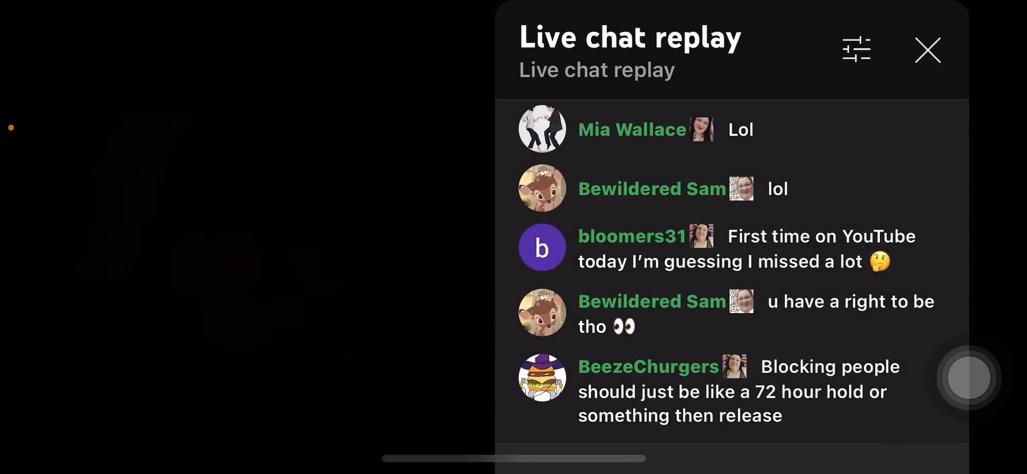
{"action": "scroll", "scroll_direction": "down", "scroll_amount": 3}
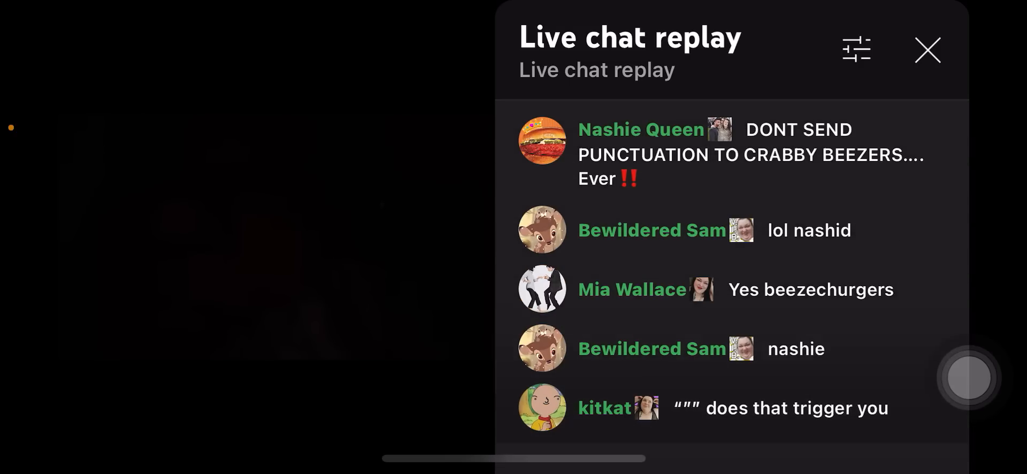
{"action": "scroll", "scroll_direction": "down", "scroll_amount": 3}
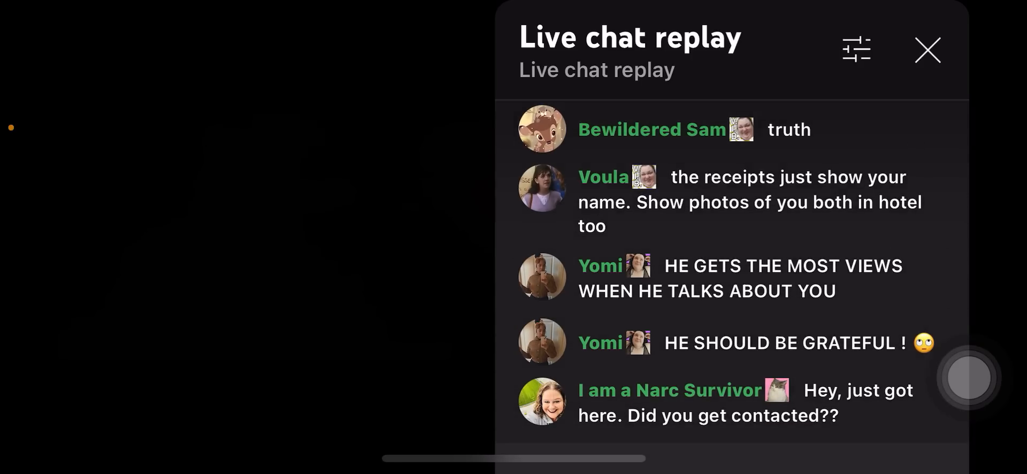
Step: Scroll the chat and resume the replay around 33:15
{"action": "scroll", "scroll_direction": "down", "scroll_amount": 3}
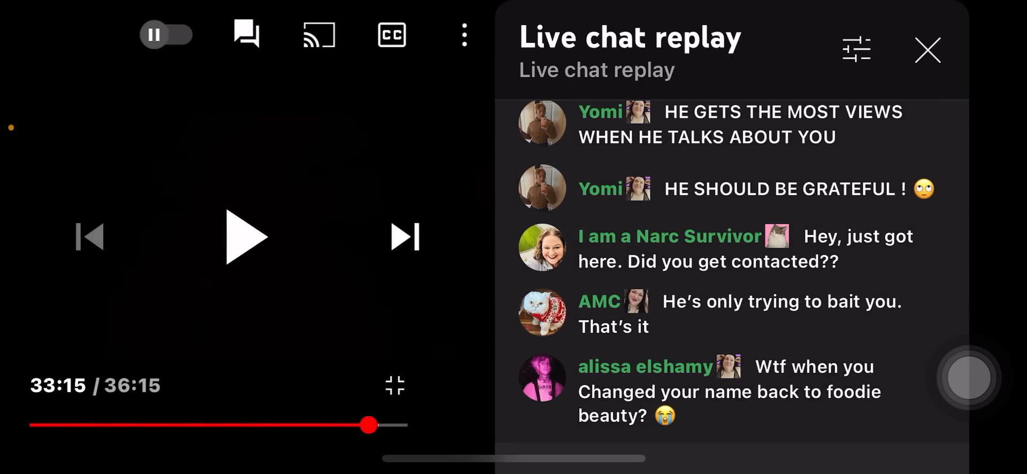
{"action": "left_click", "coordinate": [247, 238]}
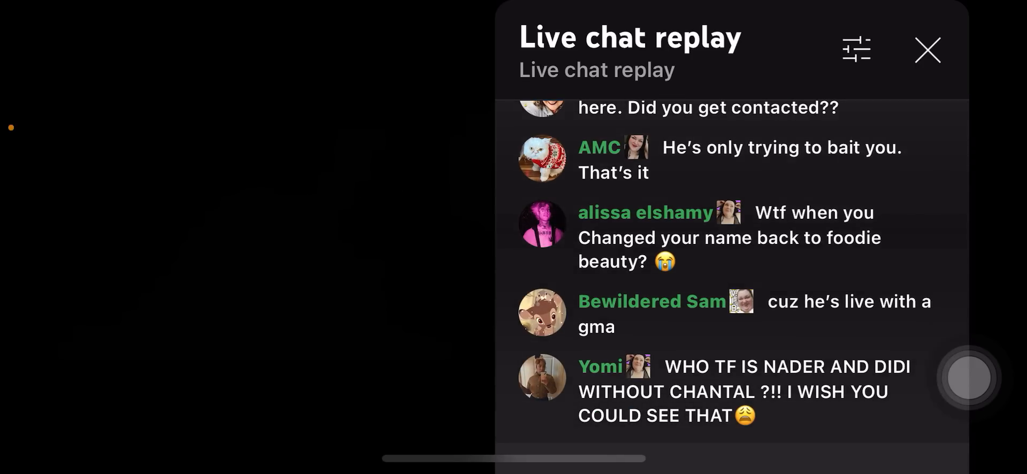
Step: Scroll the chat and resume the replay paused at 33:50
{"action": "scroll", "scroll_direction": "down", "scroll_amount": 3}
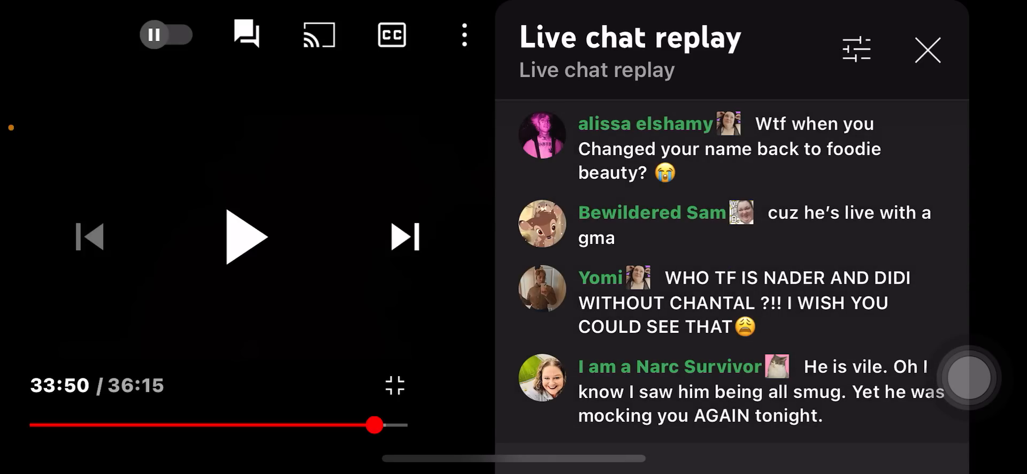
{"action": "left_click", "coordinate": [247, 238]}
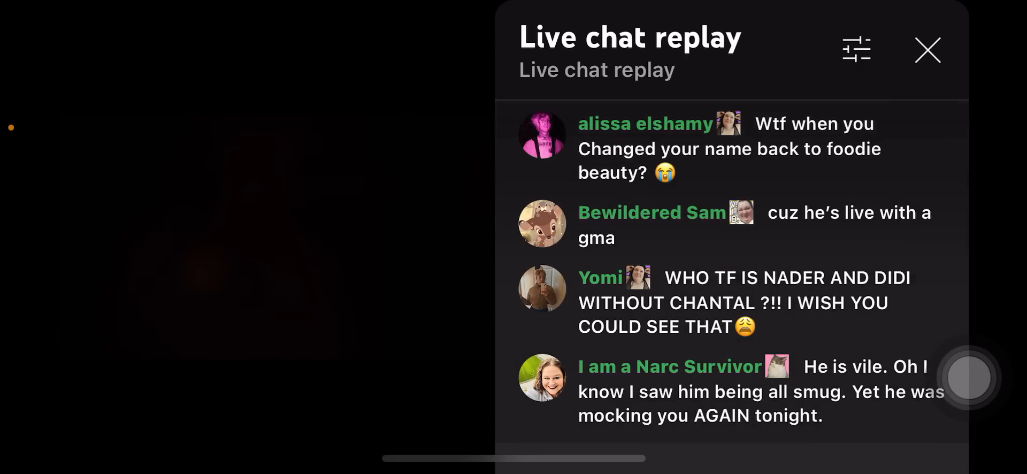
Step: Scroll down the chat replay while the video plays toward 34:48
{"action": "scroll", "scroll_direction": "down", "scroll_amount": 3}
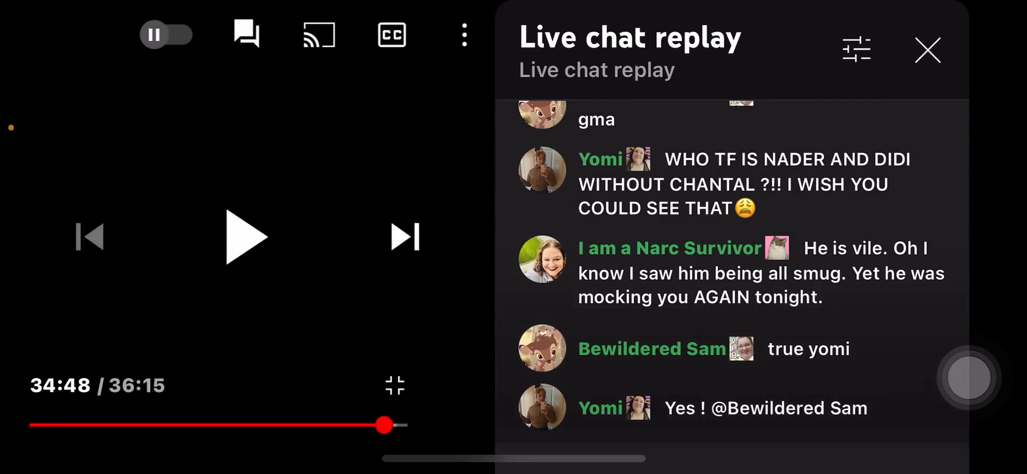
Step: Resume the replay from 34:48 and show the controls to check progress near 35:14
{"action": "left_click", "coordinate": [248, 236]}
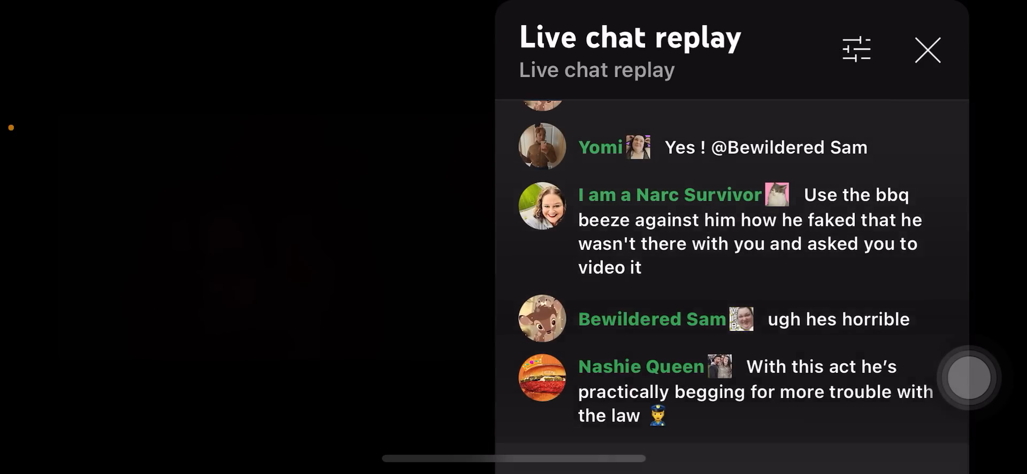
{"action": "left_click", "coordinate": [247, 237]}
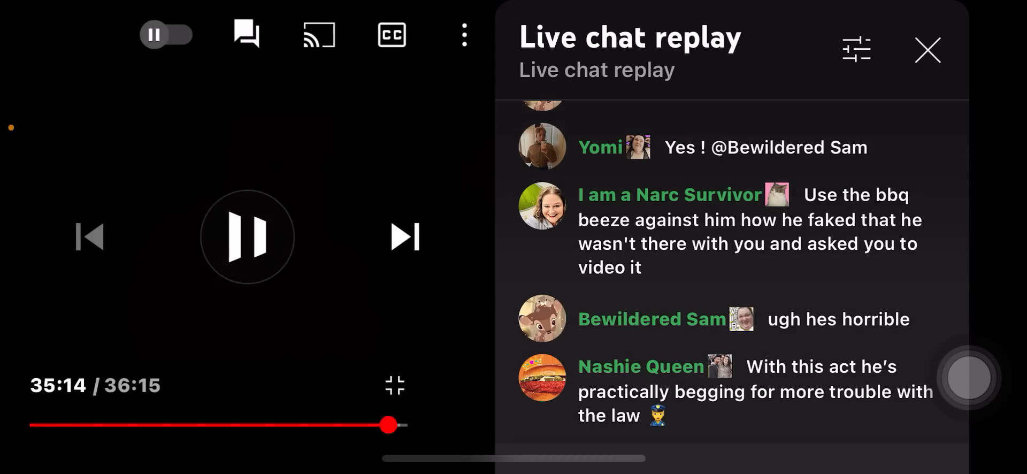